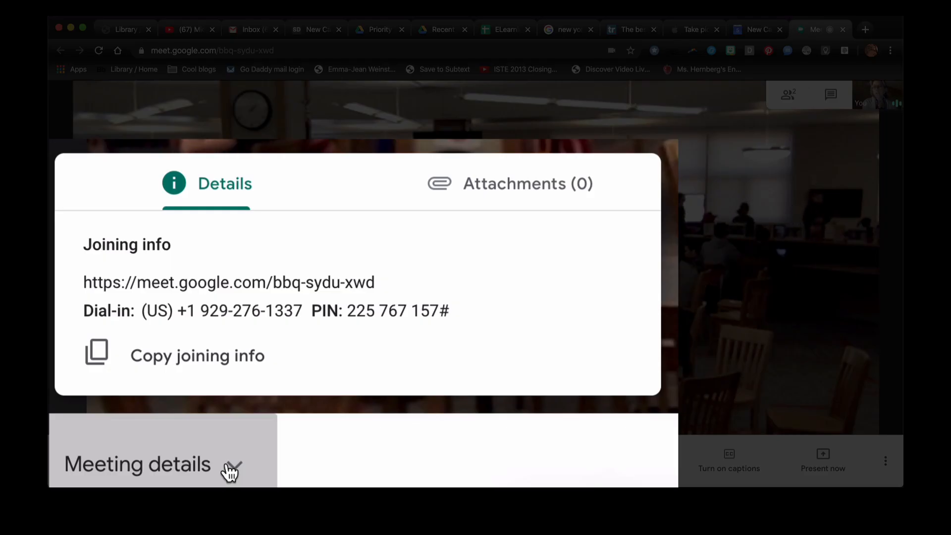
{"action": "mouse_move", "coordinate": [383, 288]}
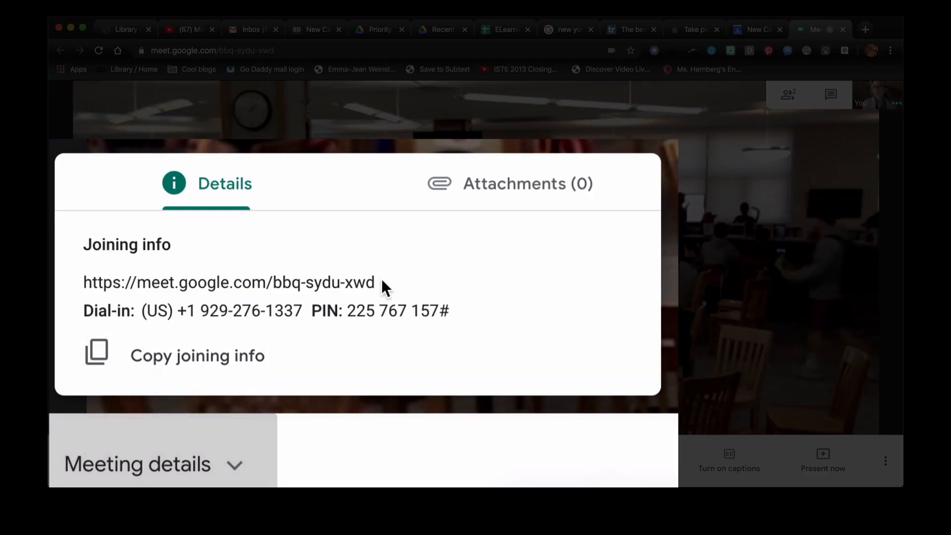
- Copy the meeting link, check the empty Attachments tab, return to joining info and close Meeting details
{"action": "double_click", "coordinate": [229, 282]}
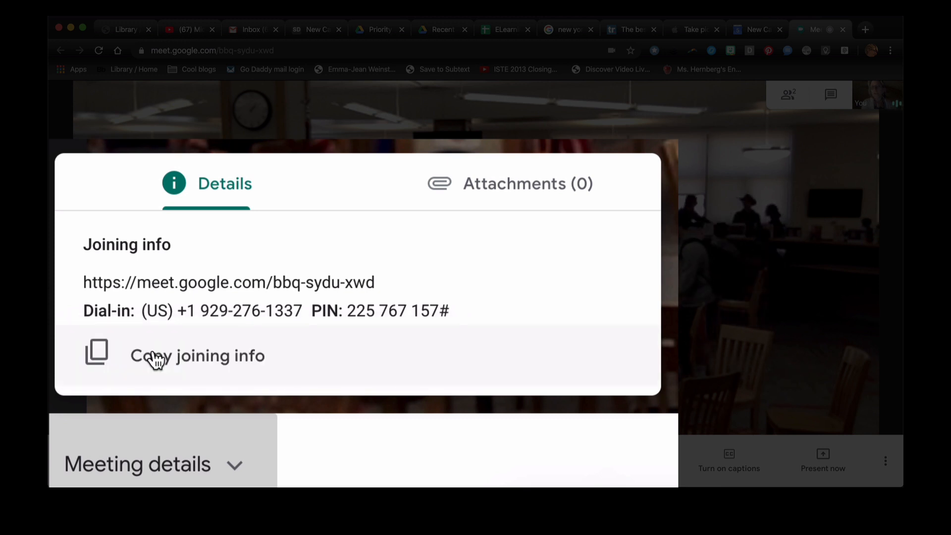
{"action": "left_click", "coordinate": [509, 184]}
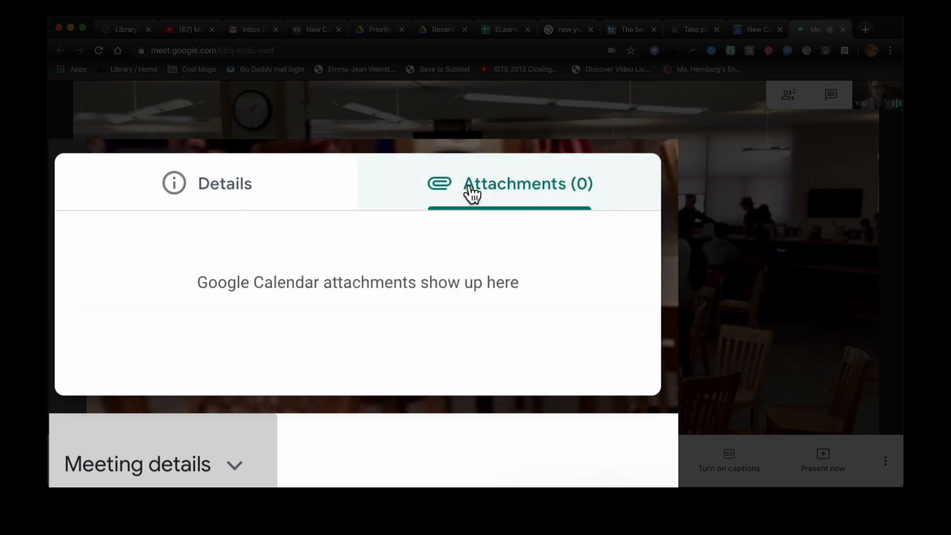
{"action": "mouse_move", "coordinate": [203, 201]}
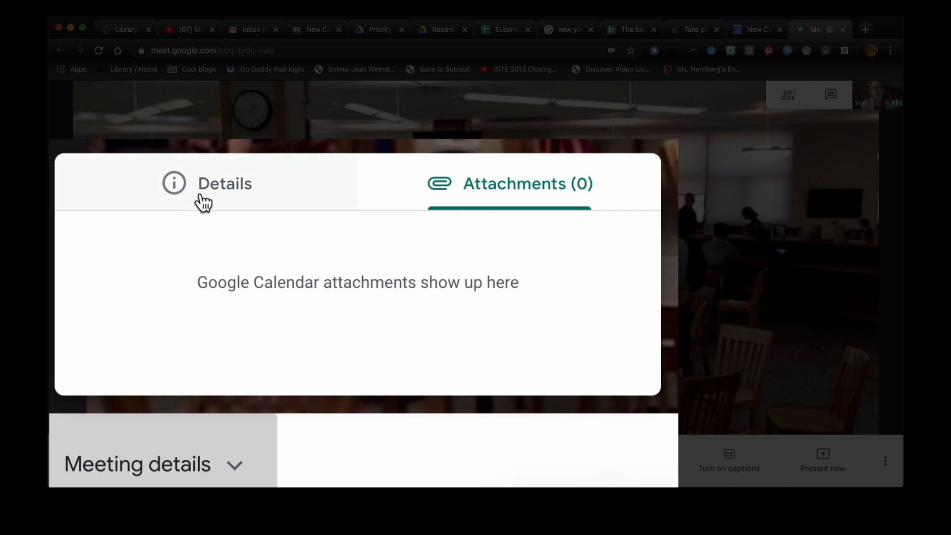
{"action": "left_click", "coordinate": [225, 183]}
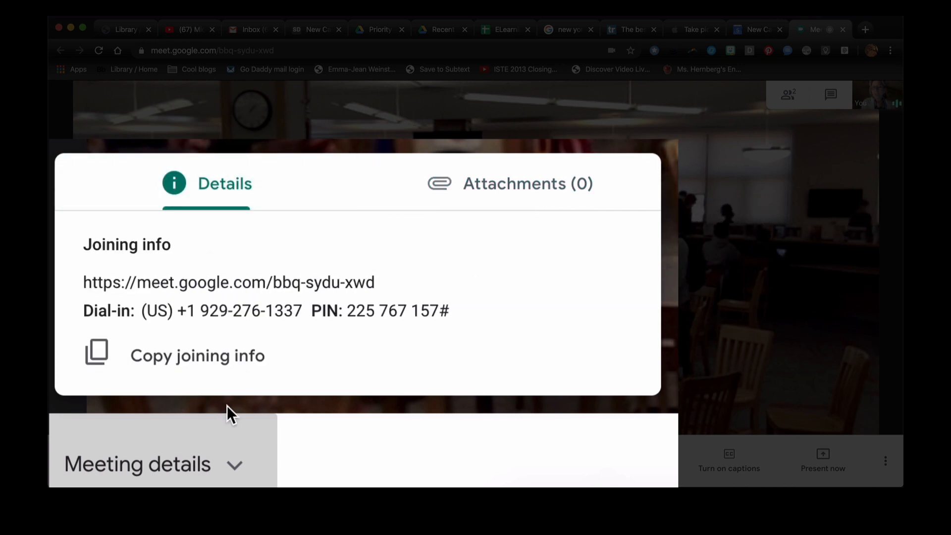
{"action": "left_click", "coordinate": [137, 464]}
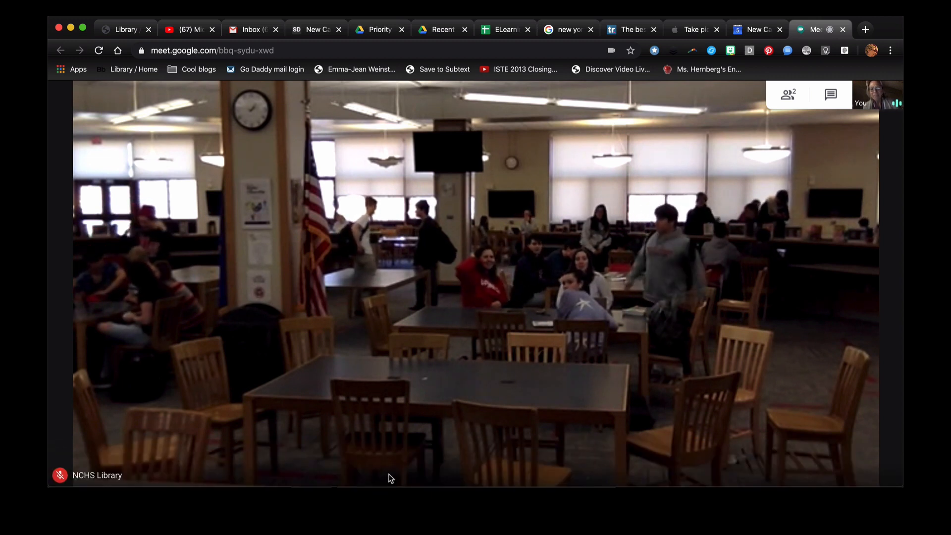
{"action": "mouse_move", "coordinate": [802, 200]}
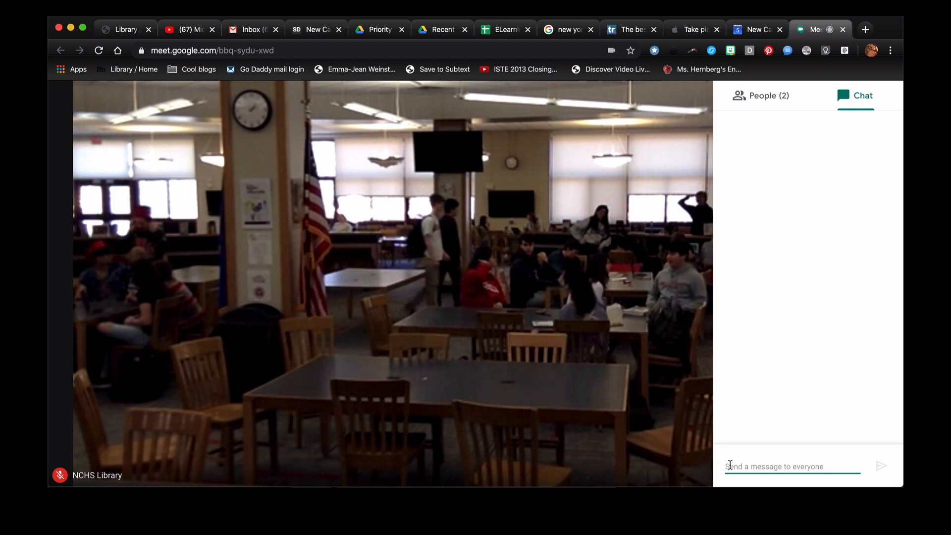
- Post "sending a message" to everyone in the call chat
{"action": "type", "text": "snding"}
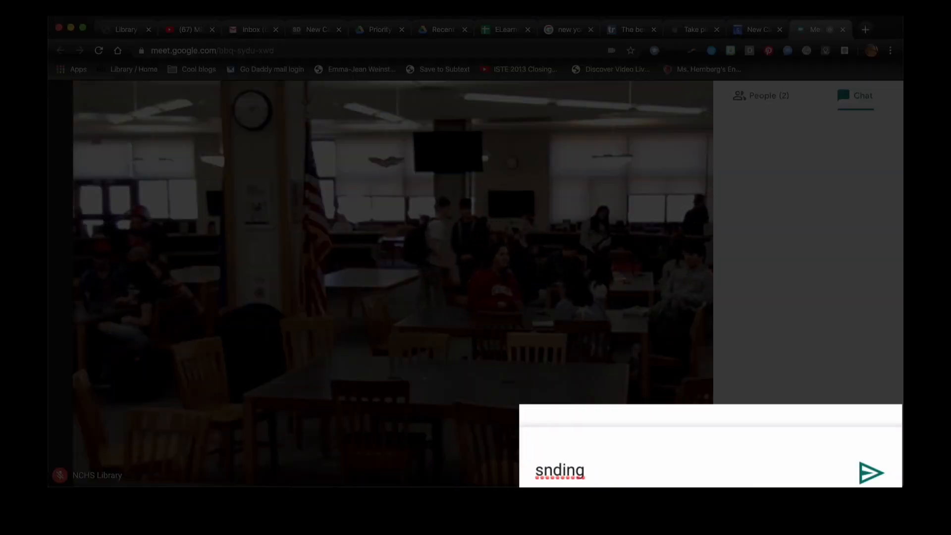
{"action": "type", "text": "sending"}
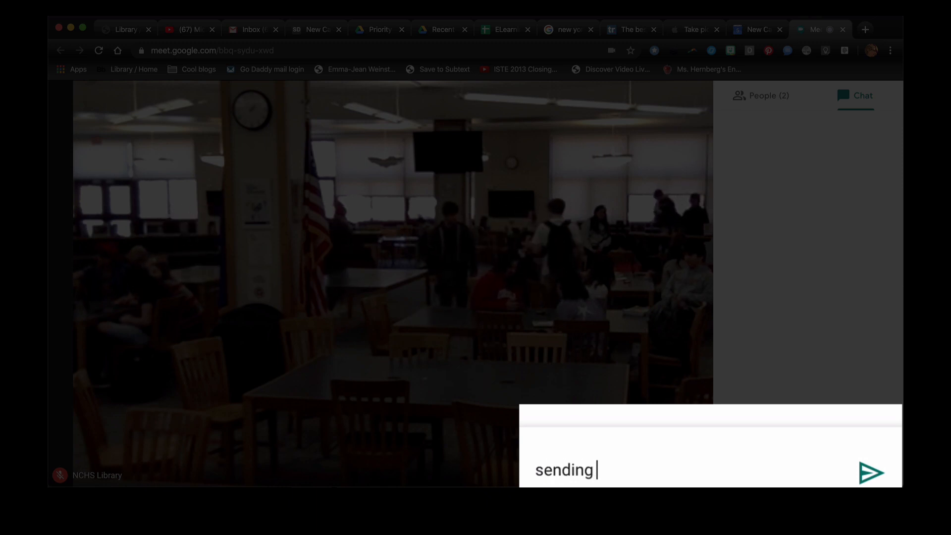
{"action": "type", "text": "a message"}
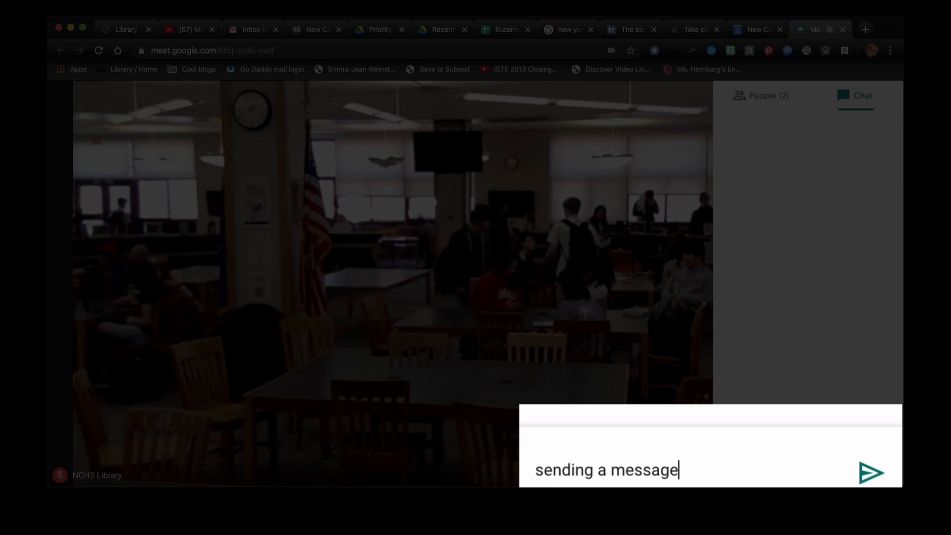
{"action": "left_click", "coordinate": [871, 472]}
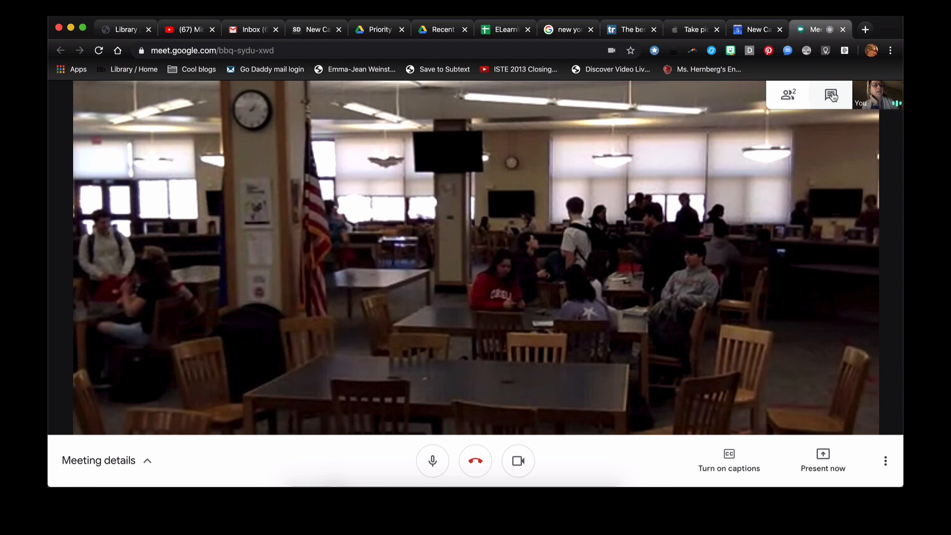
- Paste the copied joining info (link, dial-in, PIN) into chat, send it and close the chat
{"action": "left_click", "coordinate": [831, 95]}
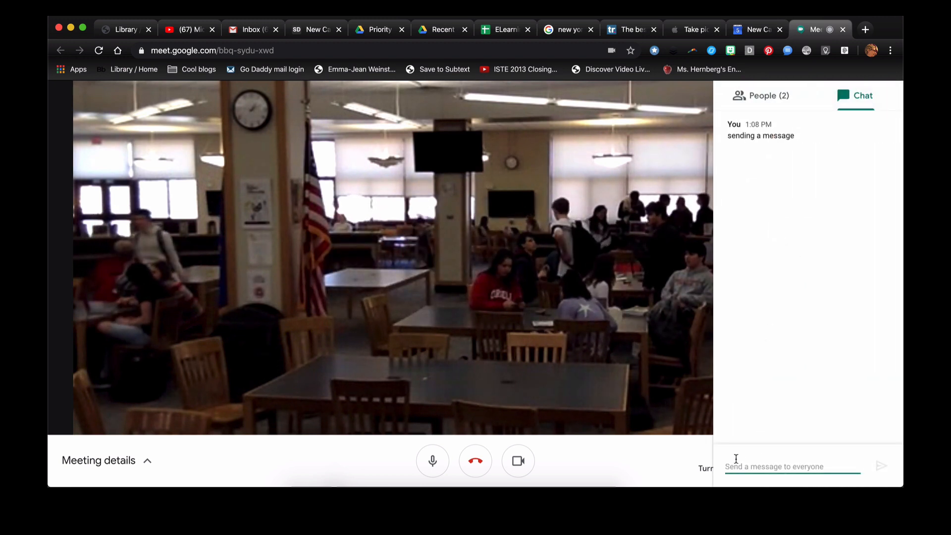
{"action": "right_click", "coordinate": [791, 466]}
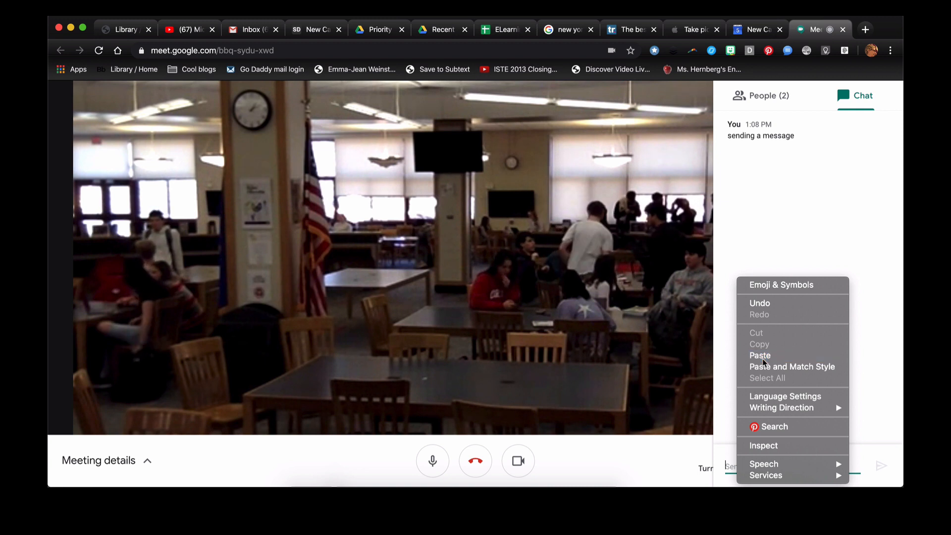
{"action": "left_click", "coordinate": [760, 356]}
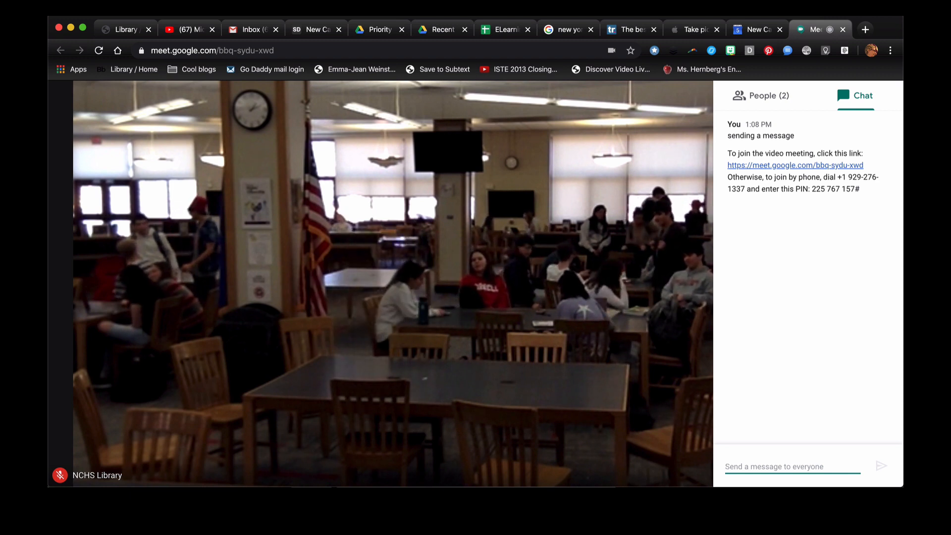
{"action": "left_click", "coordinate": [769, 95]}
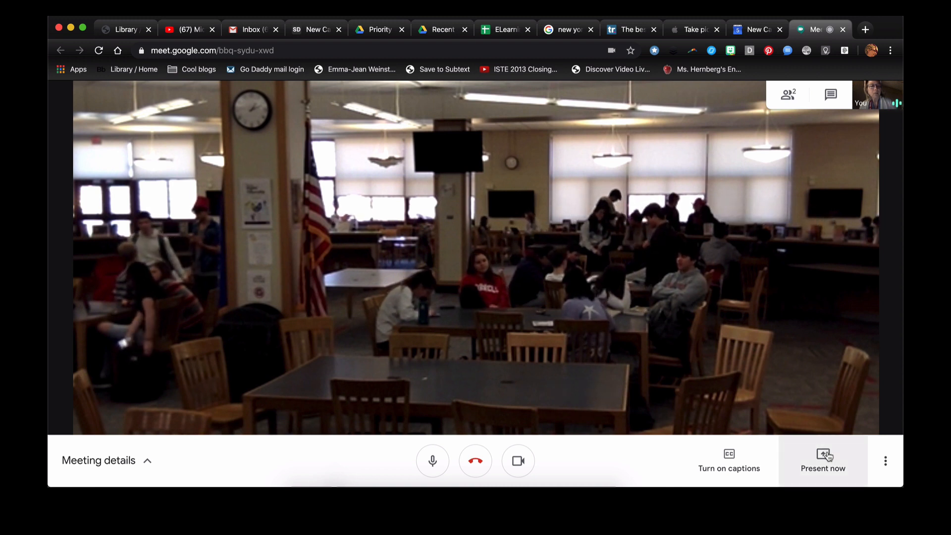
{"action": "left_click", "coordinate": [823, 461]}
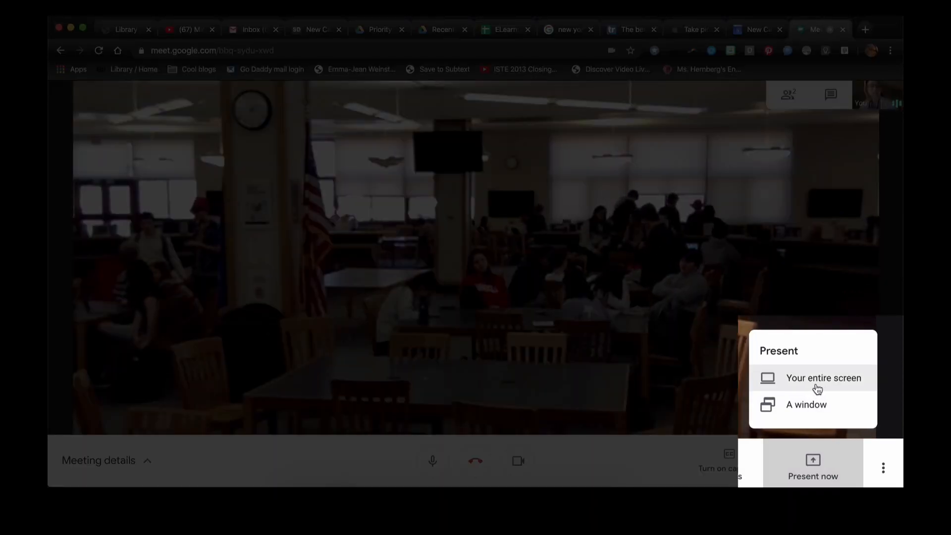
{"action": "left_click", "coordinate": [824, 377]}
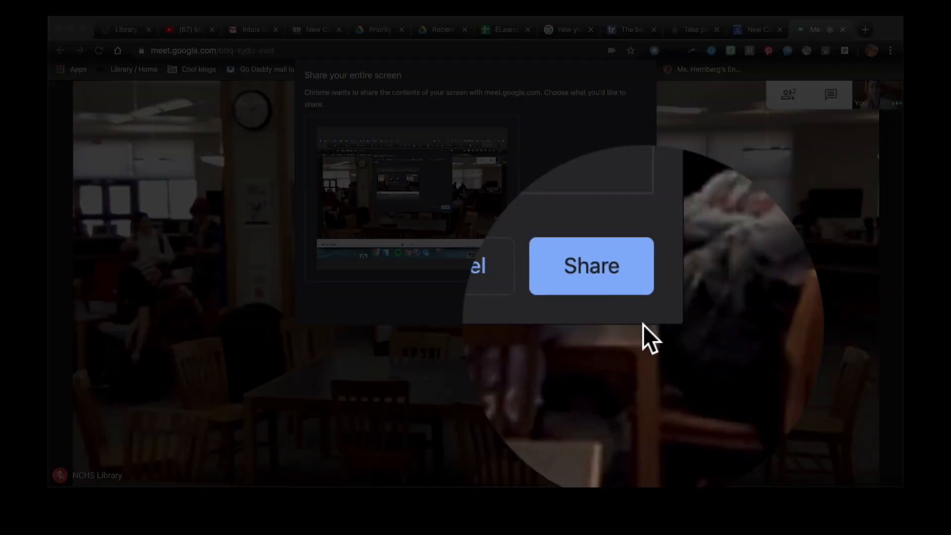
{"action": "left_click", "coordinate": [591, 266]}
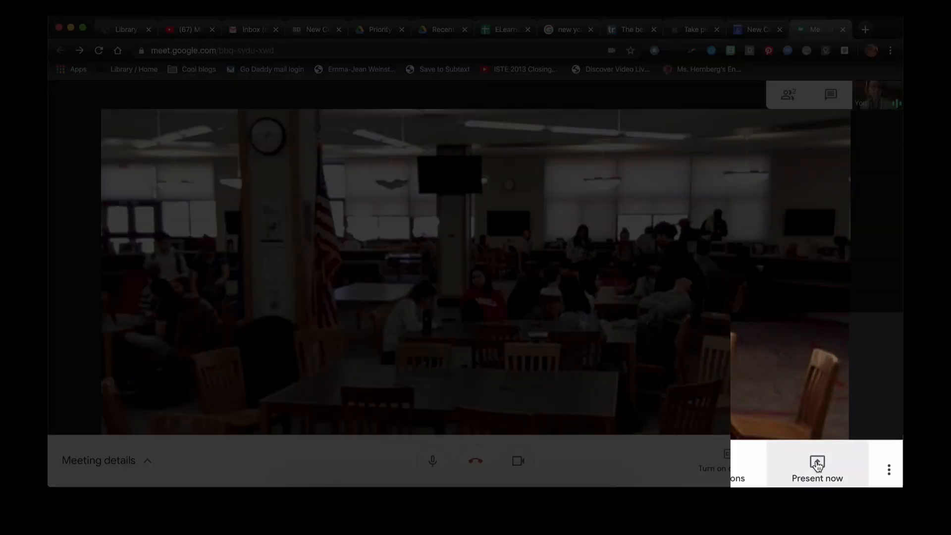
{"action": "left_click", "coordinate": [816, 464]}
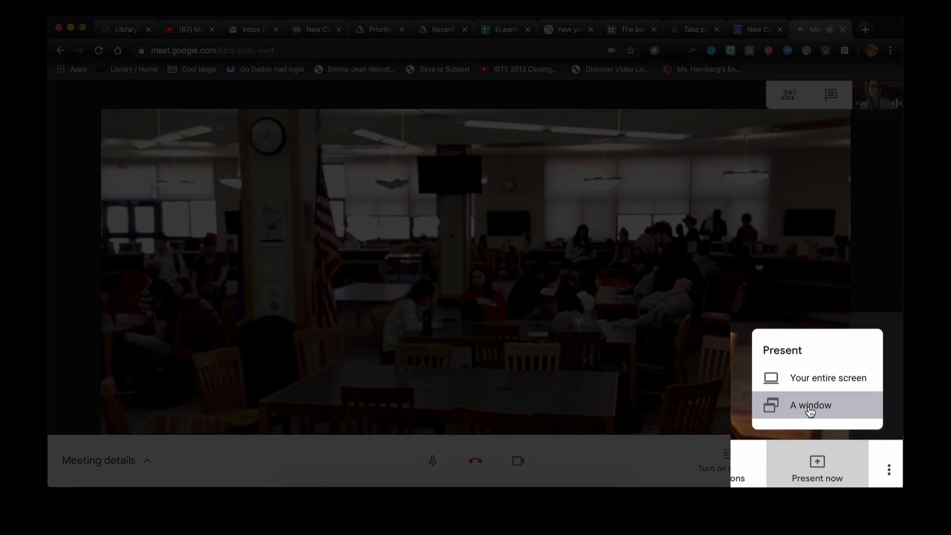
{"action": "left_click", "coordinate": [809, 405]}
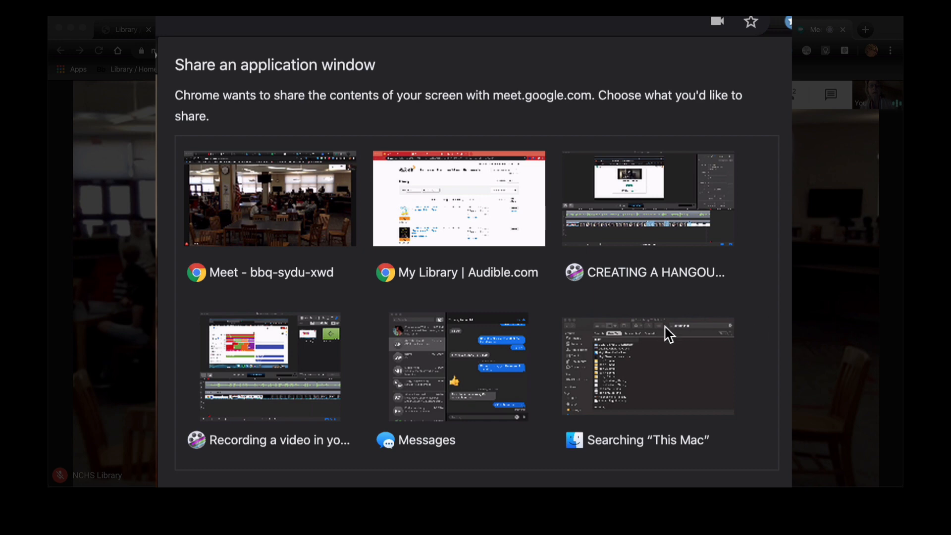
{"action": "mouse_move", "coordinate": [425, 357]}
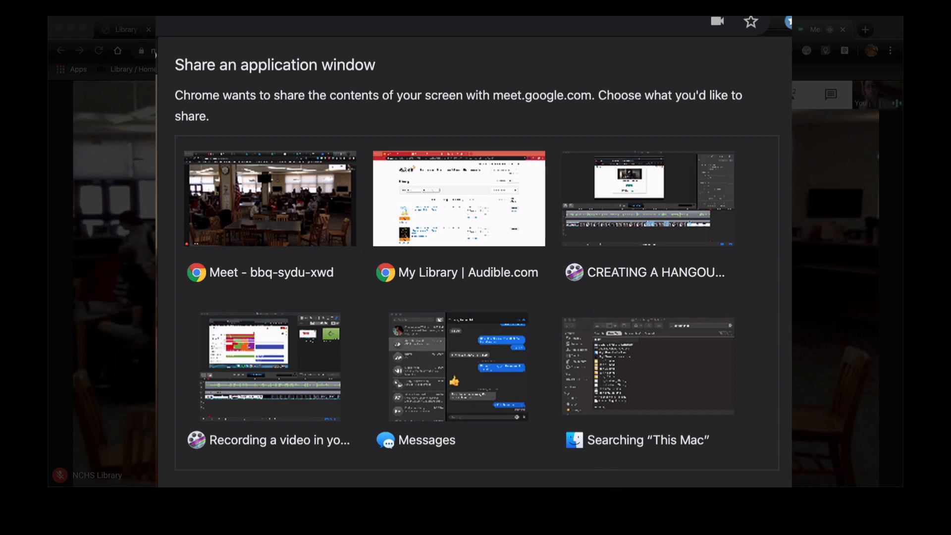
{"action": "left_click", "coordinate": [269, 199]}
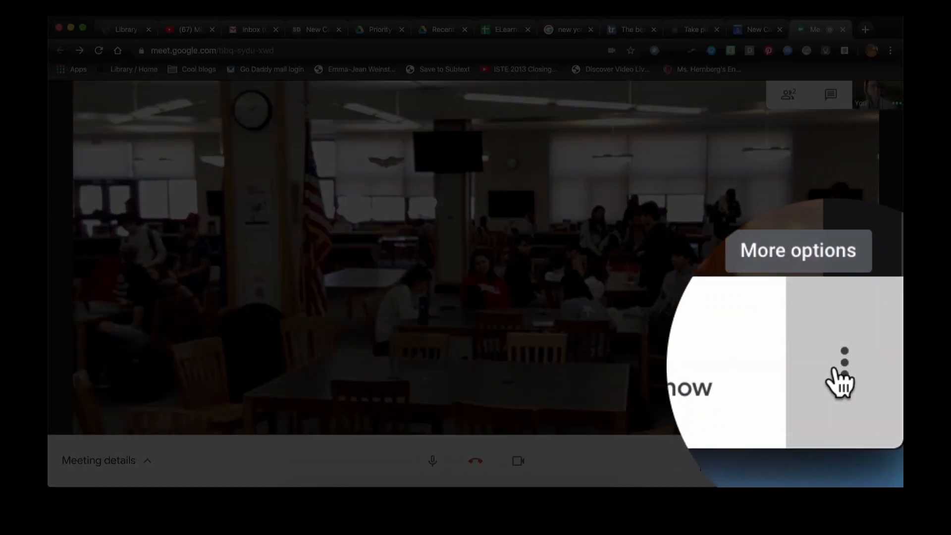
- Reveal the More options menu listing layout, full screen, captions, settings, report and help
{"action": "left_click", "coordinate": [843, 364]}
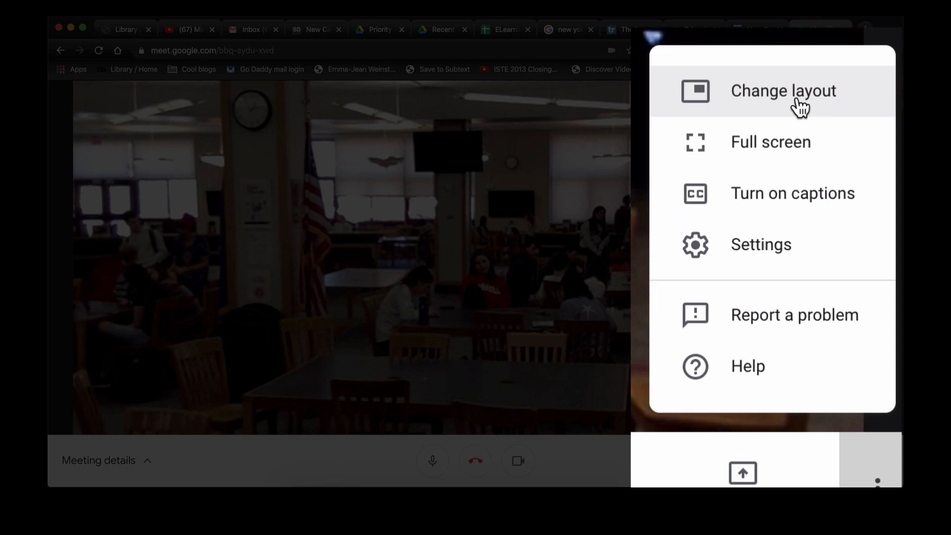
{"action": "mouse_move", "coordinate": [800, 112]}
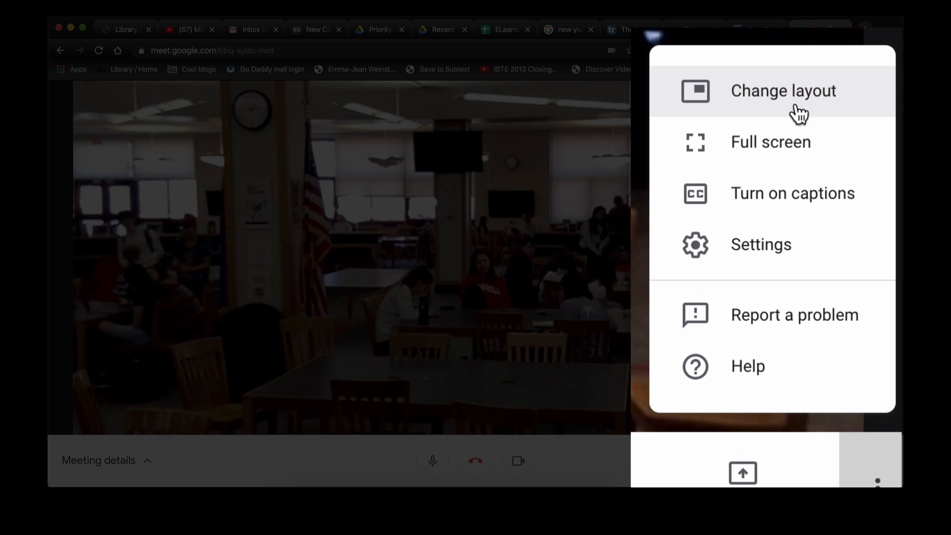
{"action": "mouse_move", "coordinate": [790, 200]}
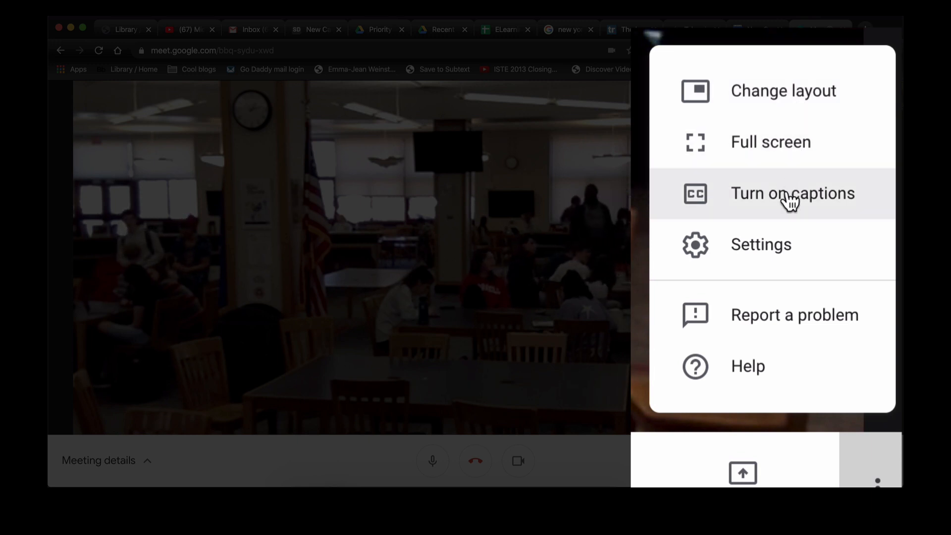
{"action": "mouse_move", "coordinate": [752, 395]}
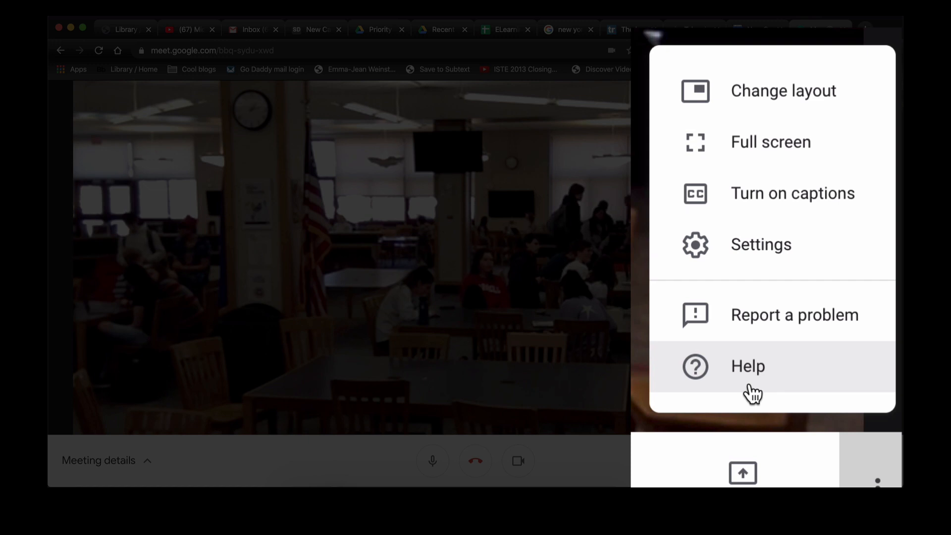
{"action": "mouse_move", "coordinate": [789, 334]}
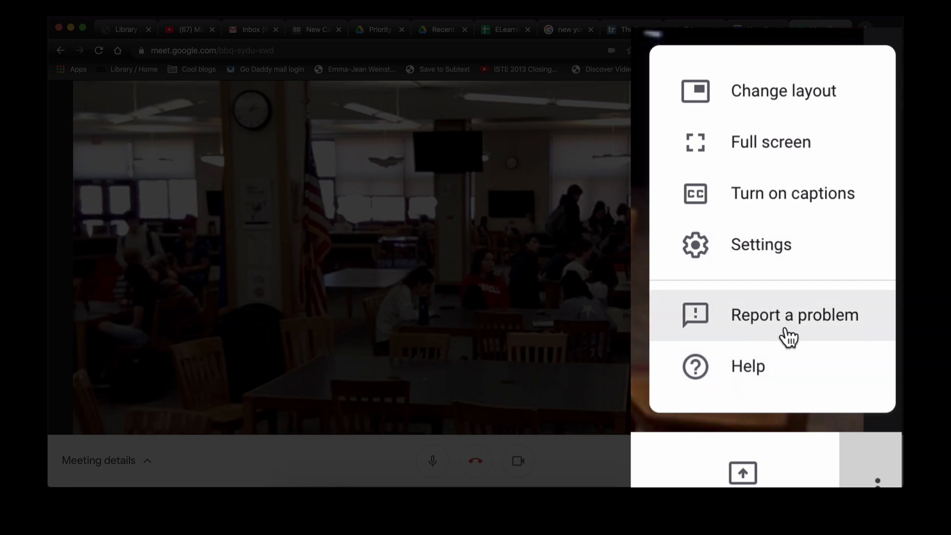